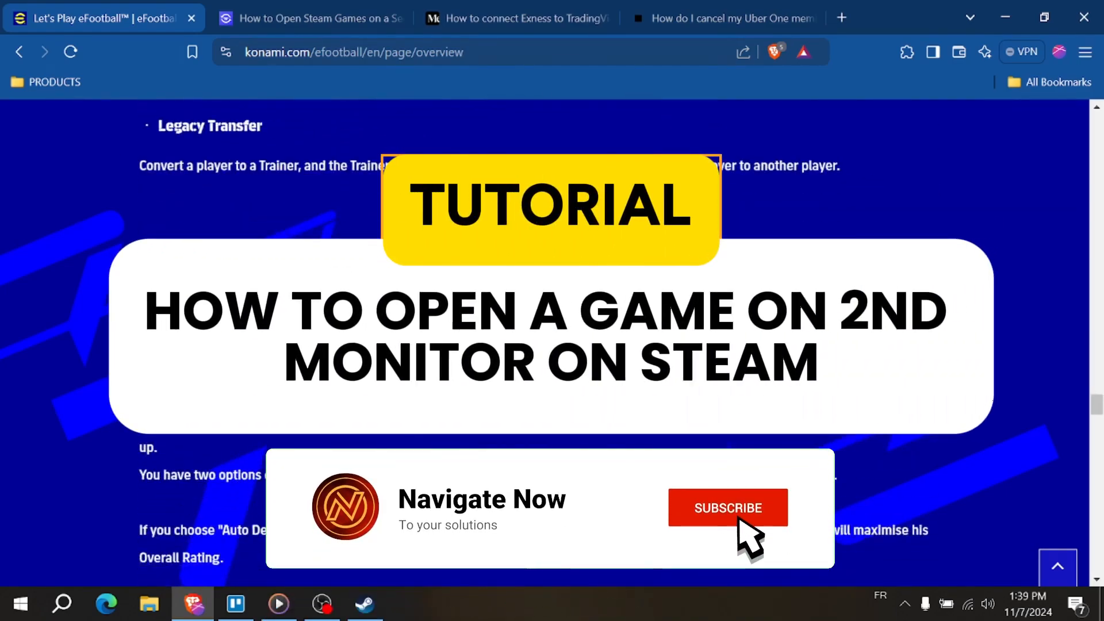
# - Close the eFootball tab to reveal the Tradeit.gg second-monitor article
pyautogui.click(728, 507)
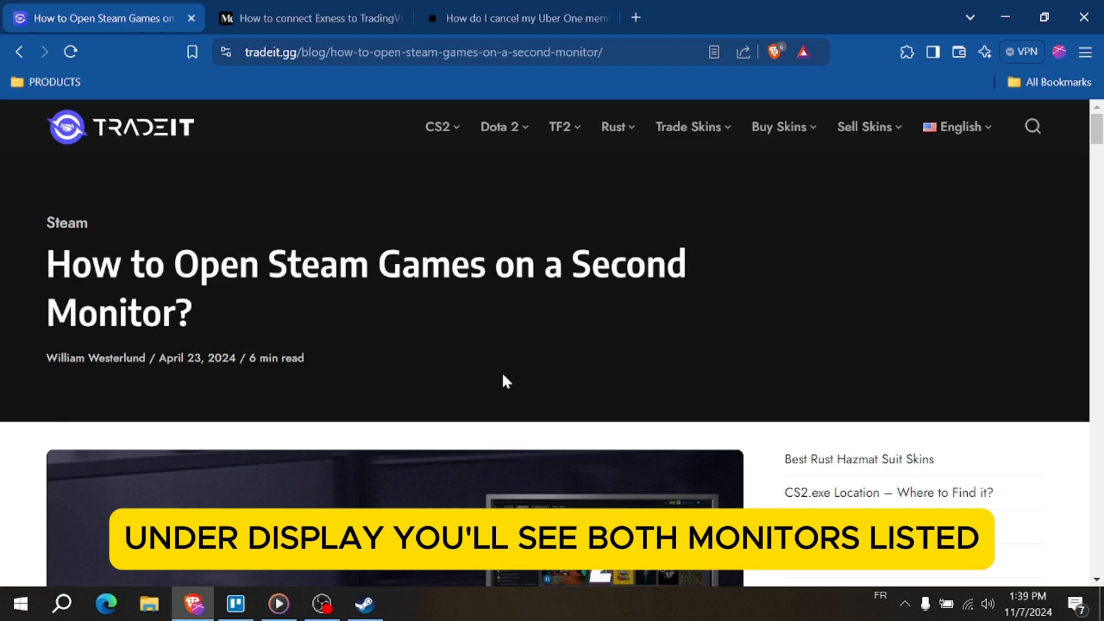
# - Scroll down the Tradeit.gg second-monitor guide
pyautogui.scroll(-3)
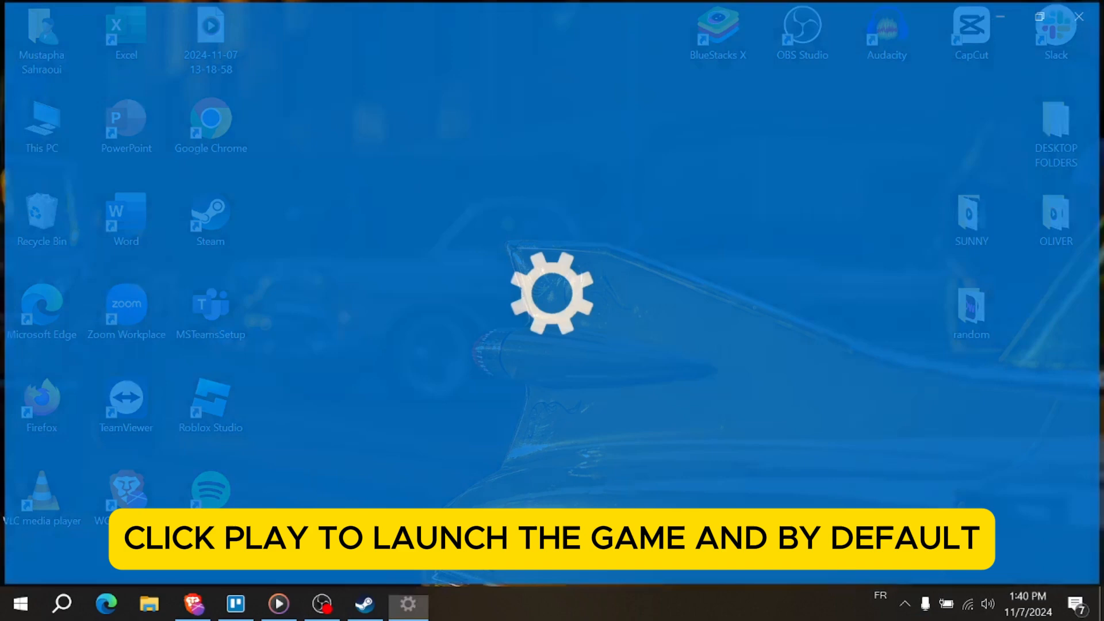
# - Open System > Display and go to Advanced display settings for Display 1
pyautogui.click(407, 603)
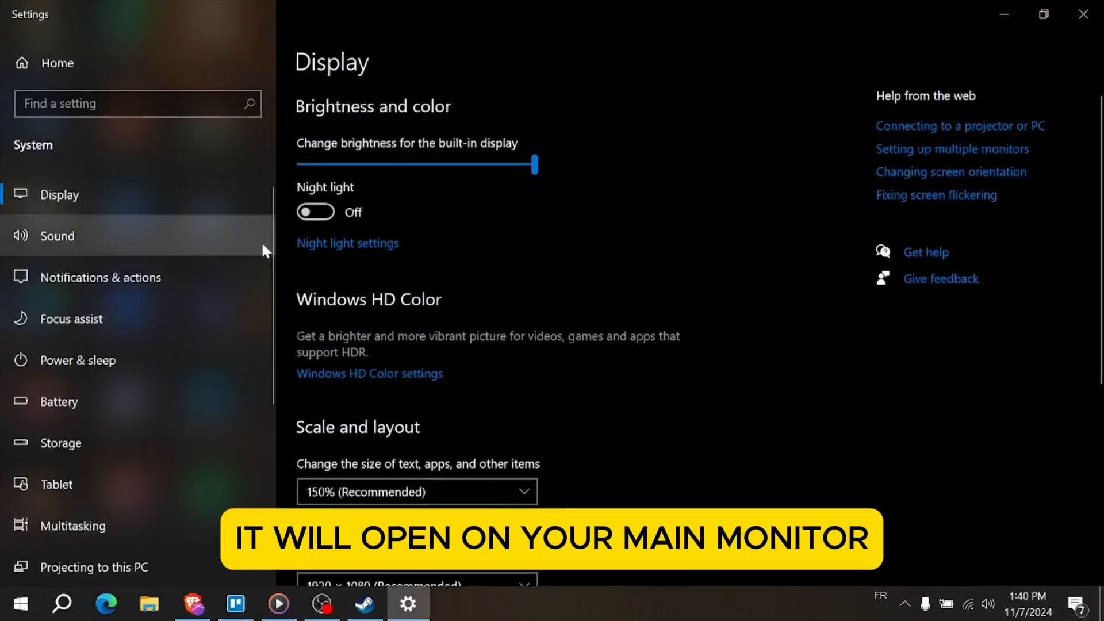
pyautogui.scroll(-3)
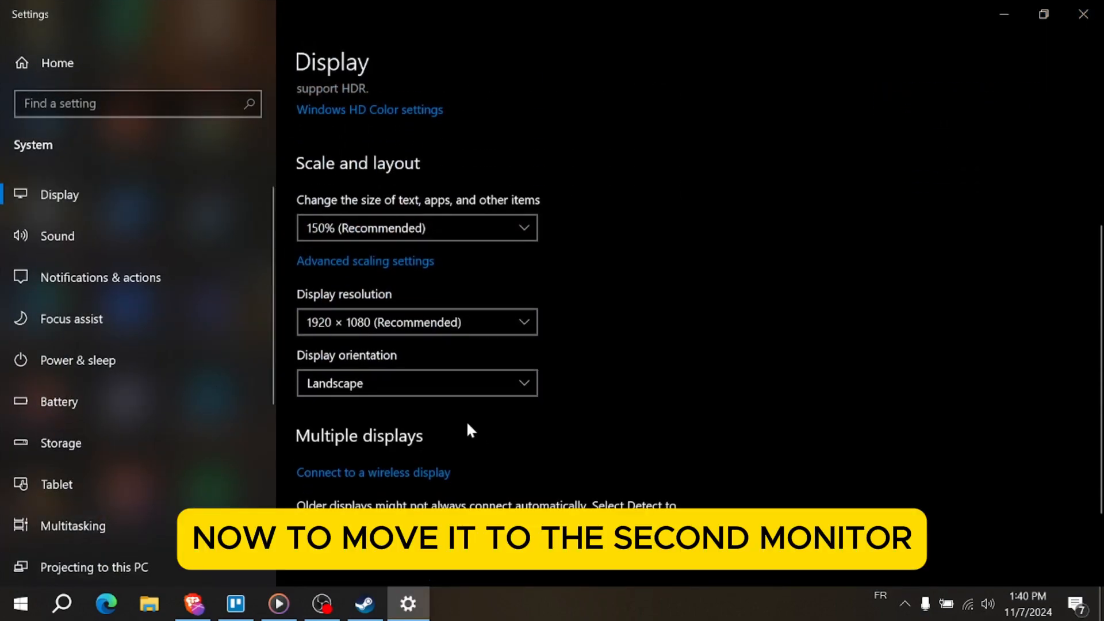
pyautogui.scroll(-3)
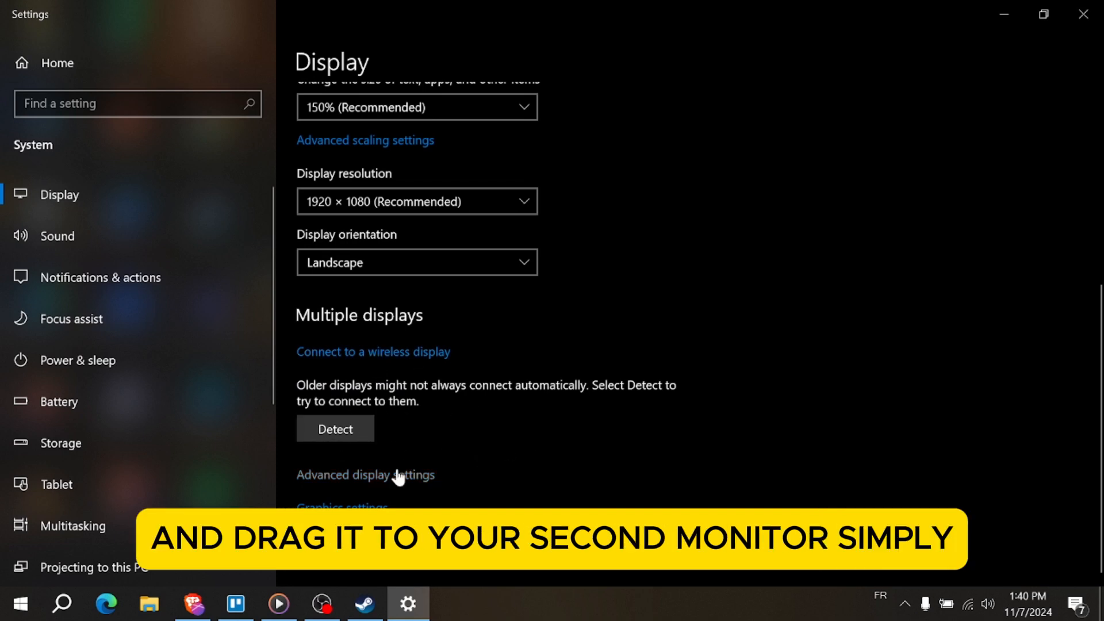
pyautogui.click(366, 475)
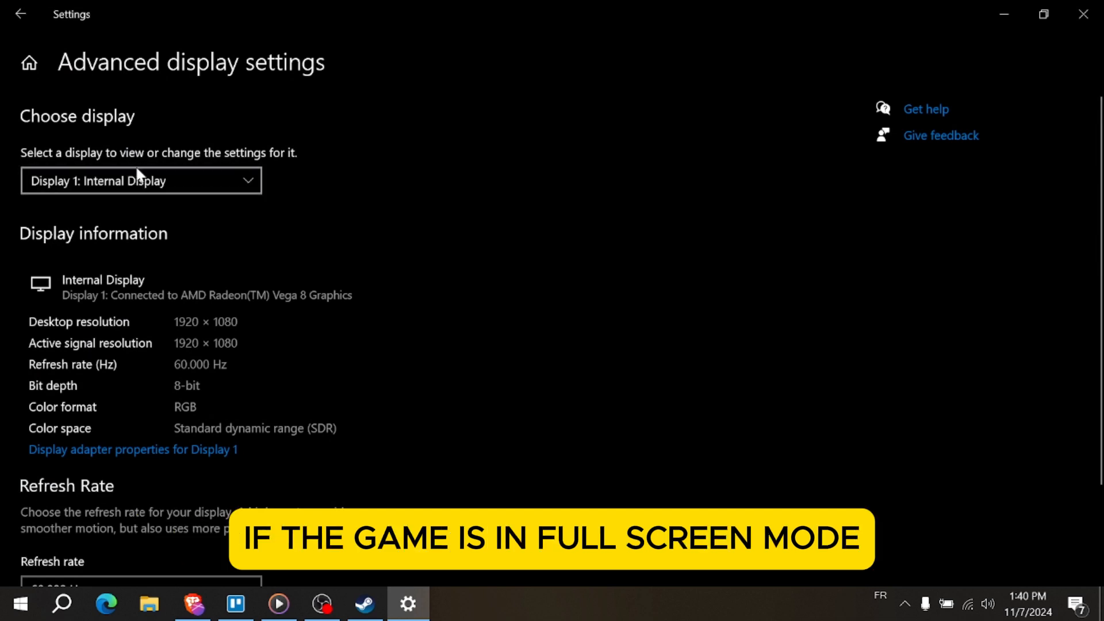
# - Scroll down the Advanced display settings page for Display 1
pyautogui.scroll(-3)
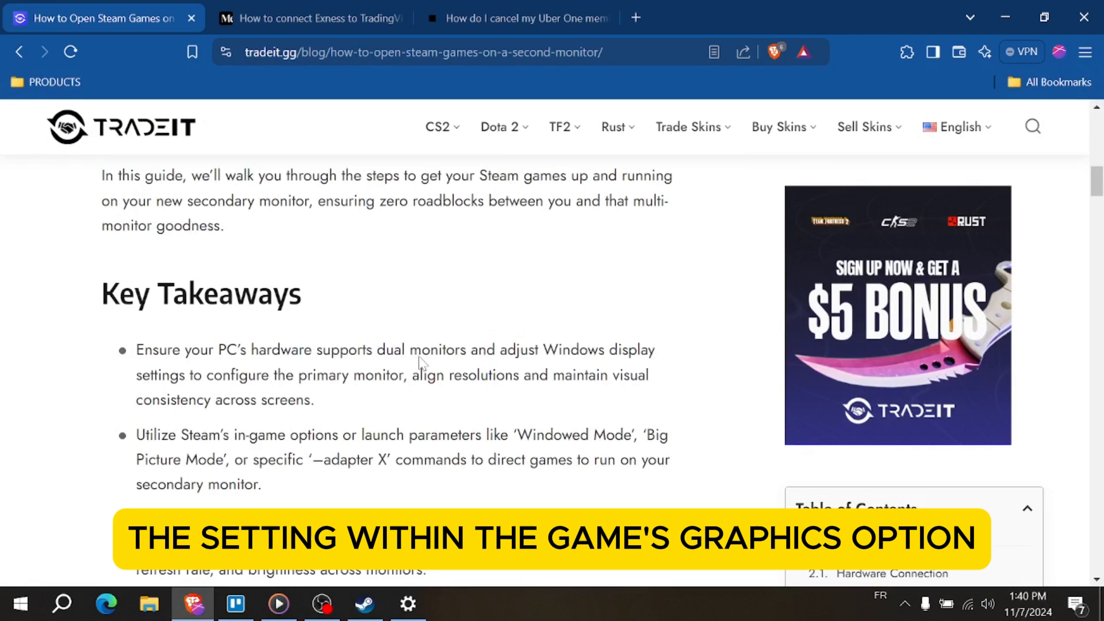
# - Scroll to the guide's Windowed Mode Steam steps and clear the text selection
pyautogui.scroll(-3)
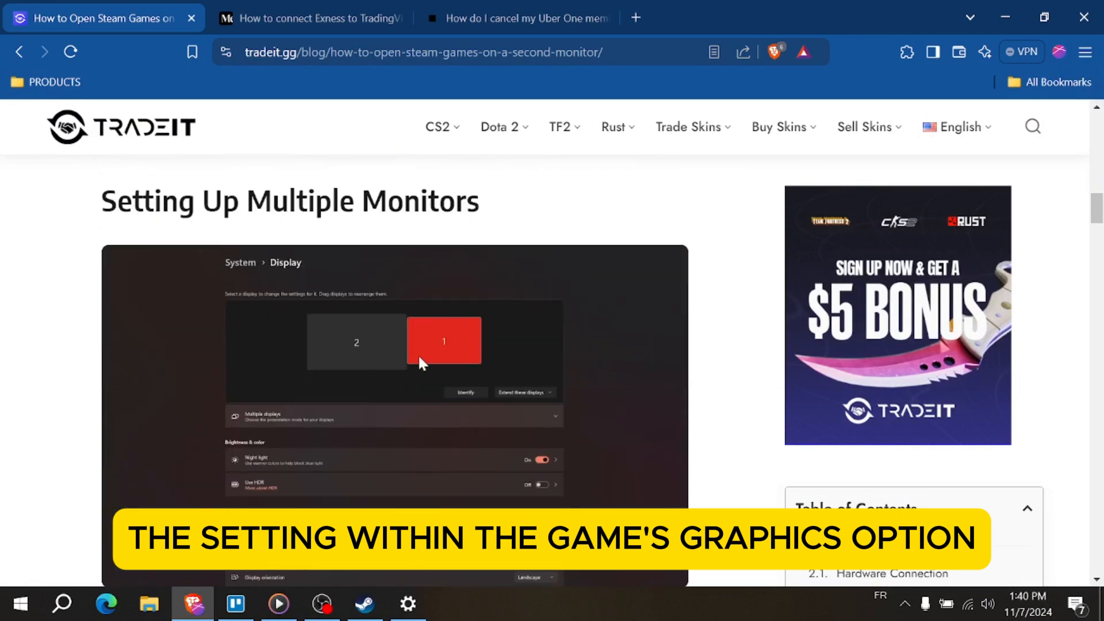
pyautogui.scroll(-3)
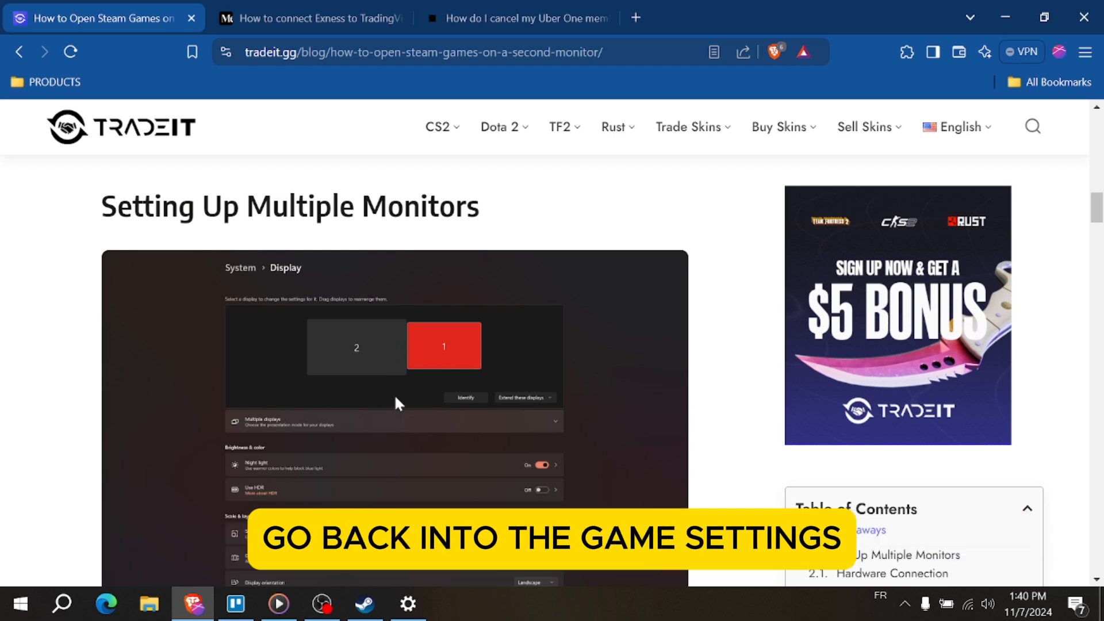
pyautogui.scroll(-3)
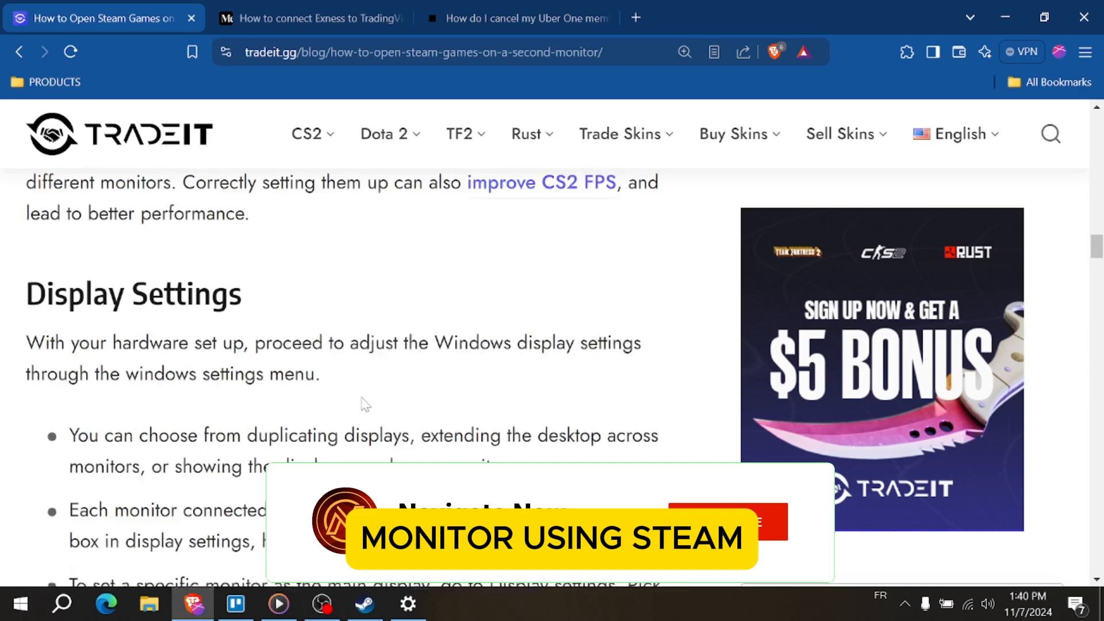
pyautogui.scroll(-3)
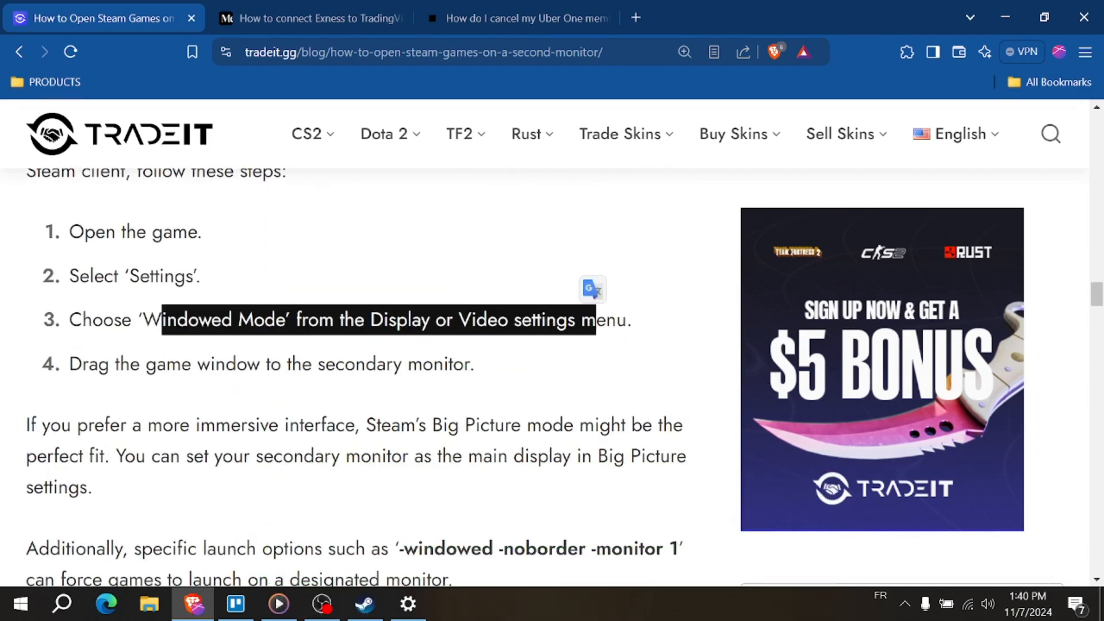
pyautogui.click(263, 280)
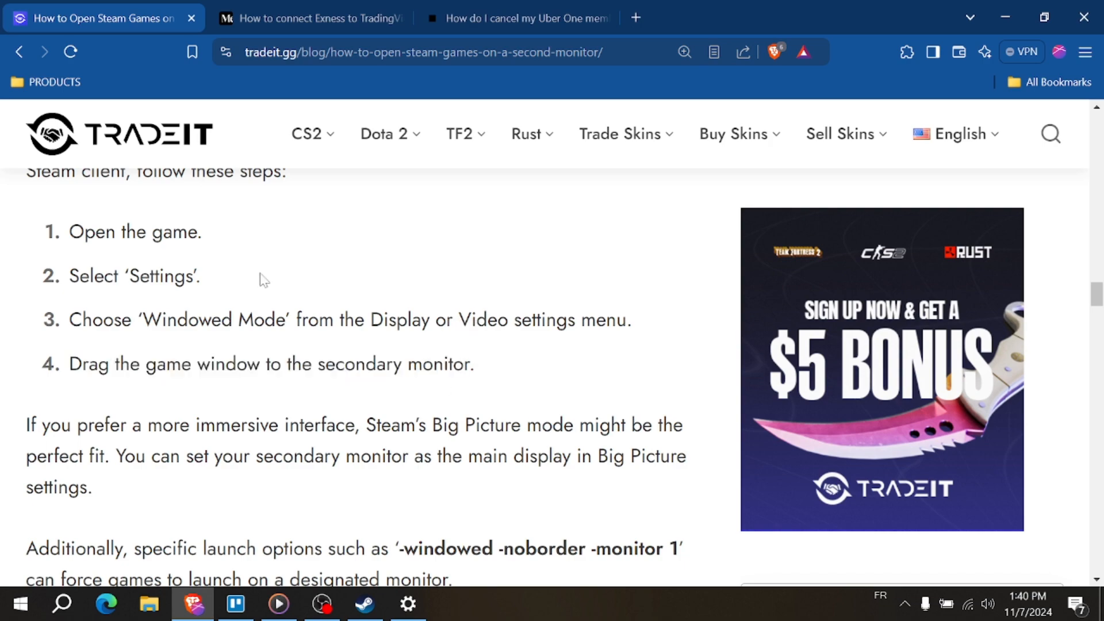